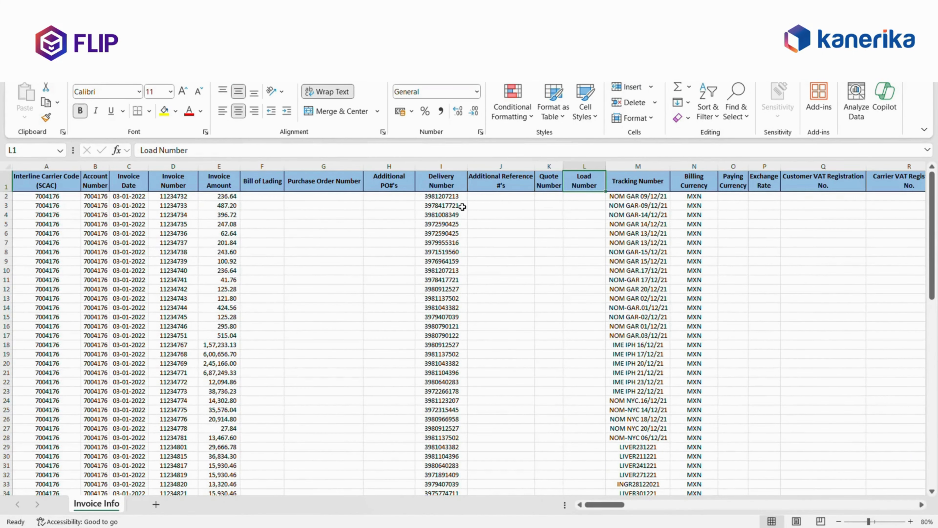
- Choose Insurance as the source file type and rename the pipeline to 'Pipeline 11'
{"action": "scroll", "scroll_direction": "right", "scroll_amount": 3}
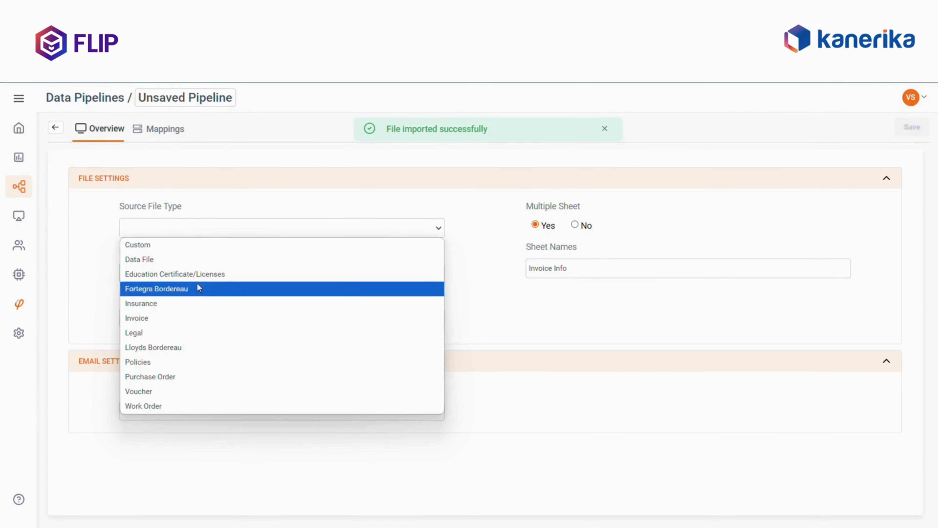
{"action": "left_click", "coordinate": [141, 303]}
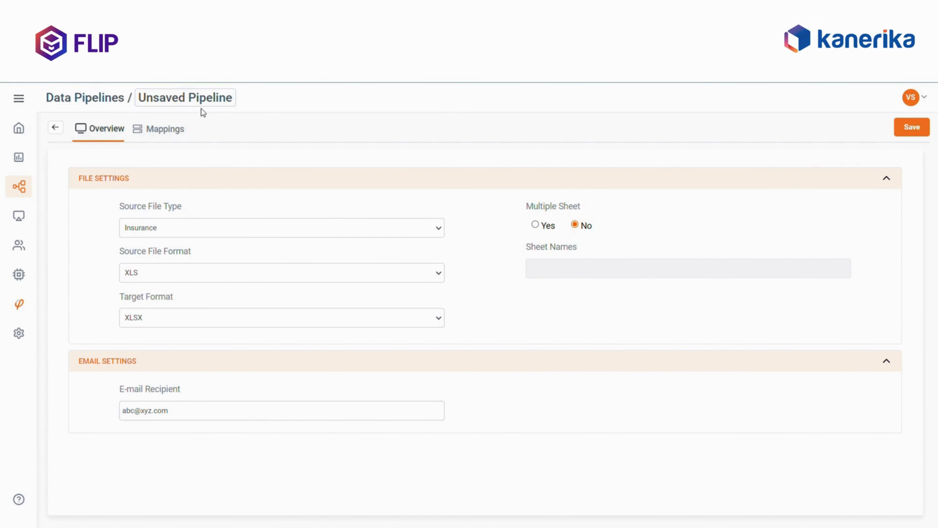
{"action": "type", "text": "Pipe"}
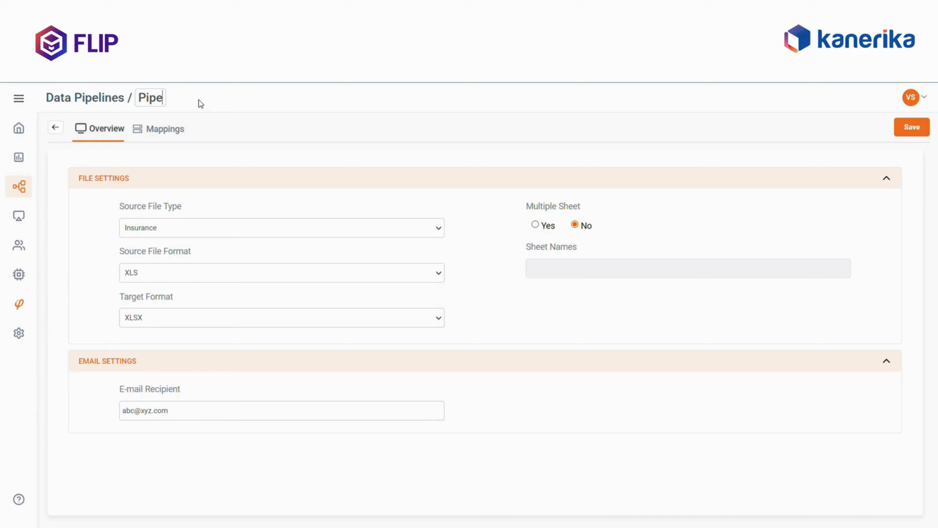
{"action": "type", "text": "Pipeline 11"}
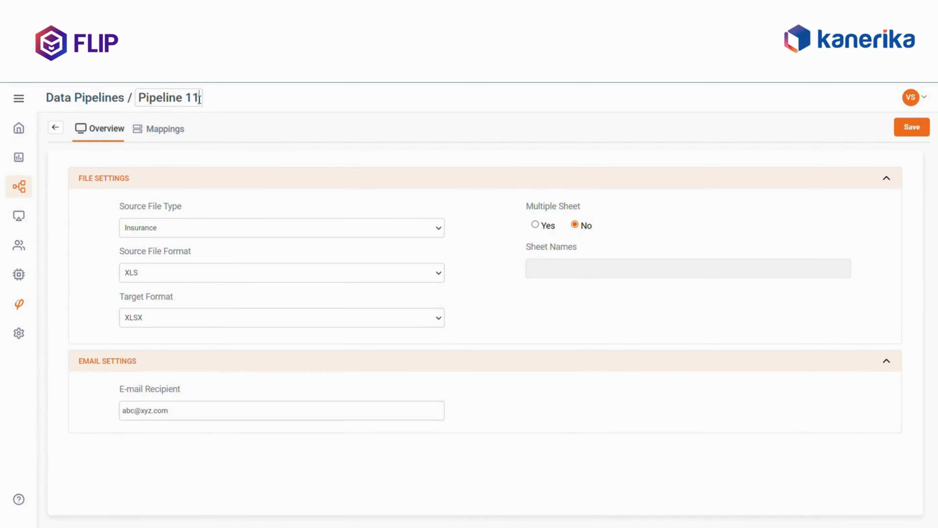
{"action": "left_click", "coordinate": [166, 129]}
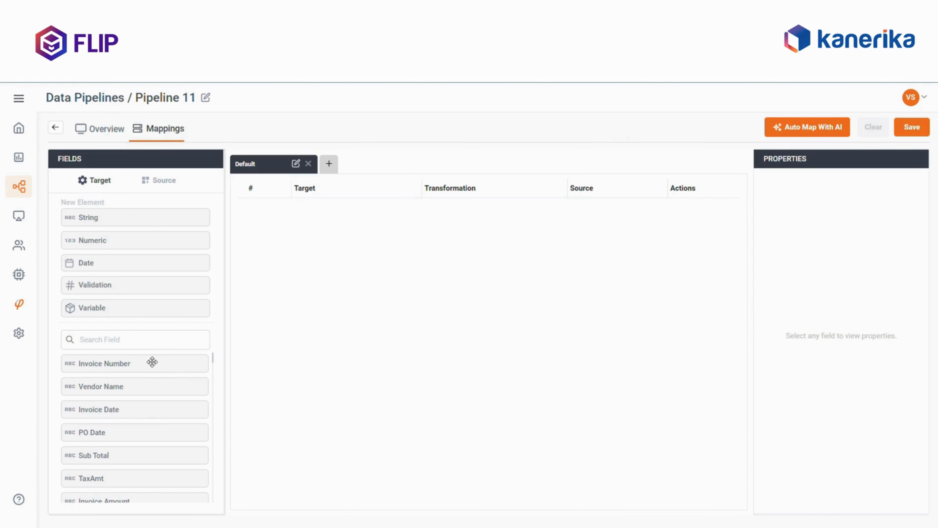
- Review the target Fields list and launch Auto Map With AI, raising the overwrite warning
{"action": "left_click_drag", "start_coordinate": [135, 362], "coordinate": [197, 371]}
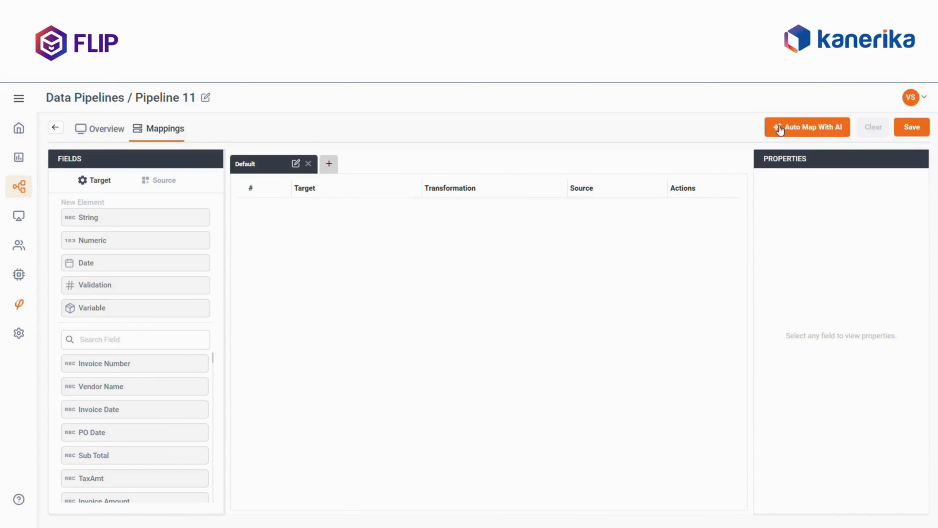
{"action": "scroll", "scroll_direction": "down", "scroll_amount": 3}
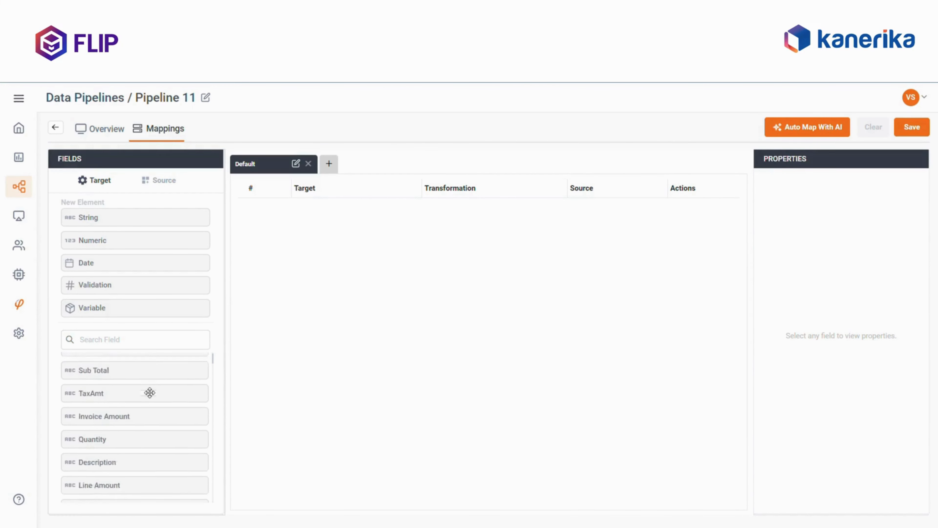
{"action": "scroll", "scroll_direction": "down", "scroll_amount": 3}
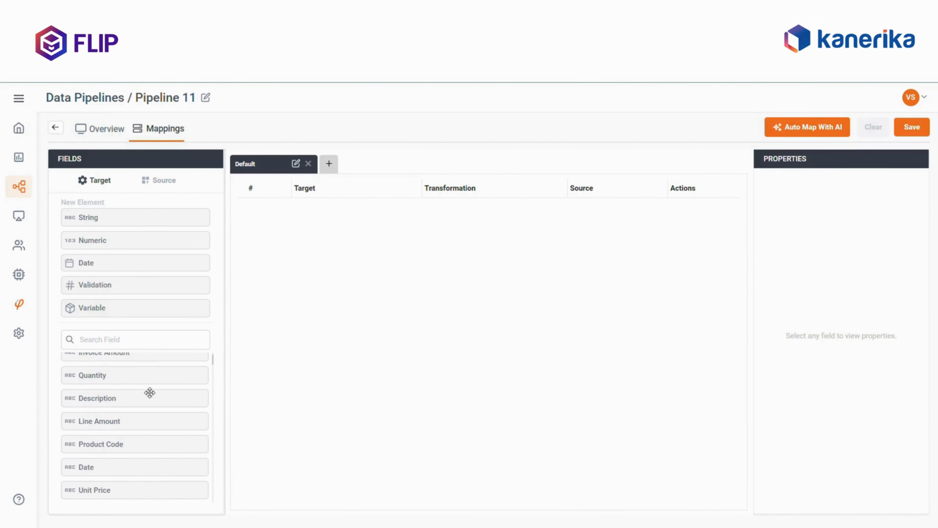
{"action": "left_click", "coordinate": [808, 127]}
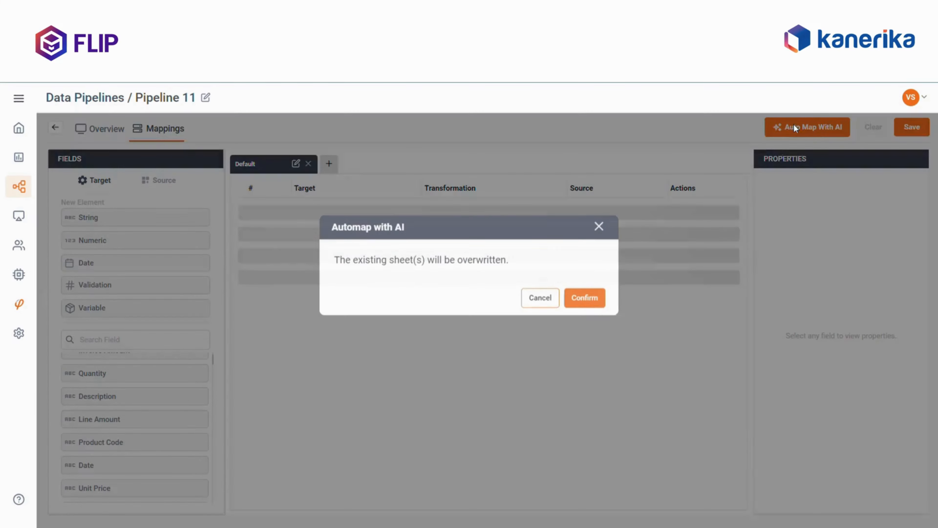
- Confirm the AI automap, filling Invoice Info with mappings like Account Number, then request clearing them
{"action": "left_click", "coordinate": [584, 298]}
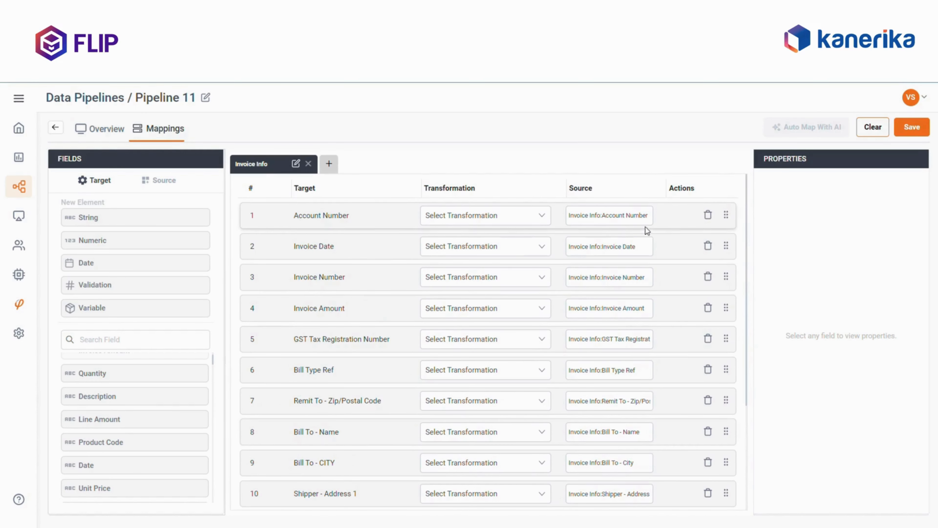
{"action": "left_click", "coordinate": [485, 215]}
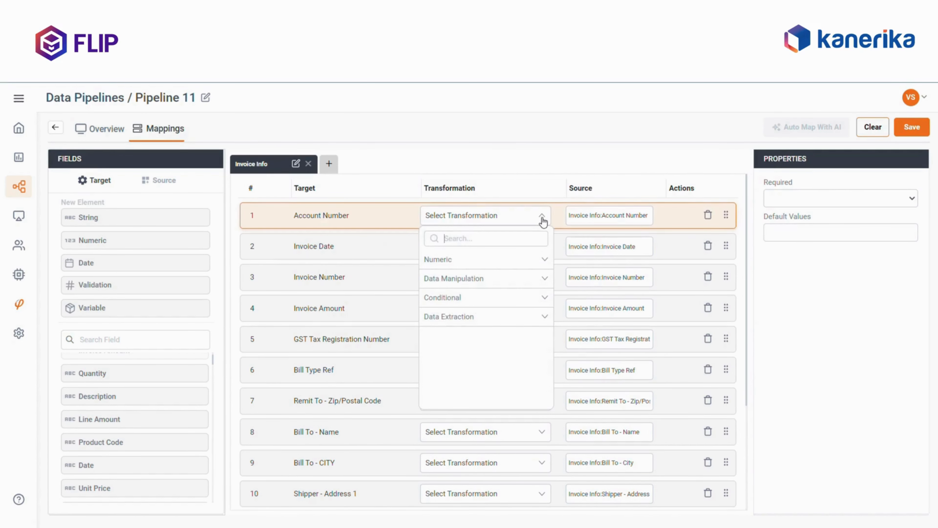
{"action": "left_click", "coordinate": [872, 127]}
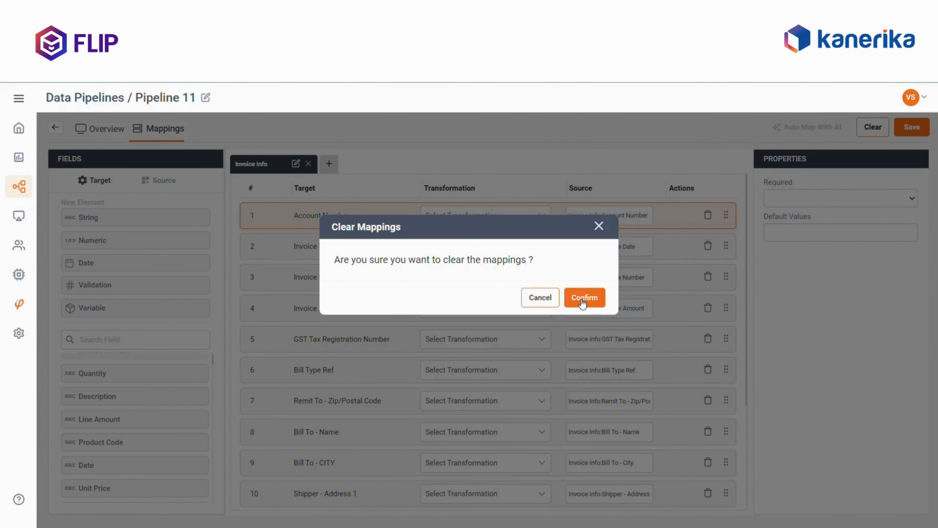
- Confirm the Clear Mappings dialog so all automapped field mappings are removed
{"action": "left_click", "coordinate": [584, 298]}
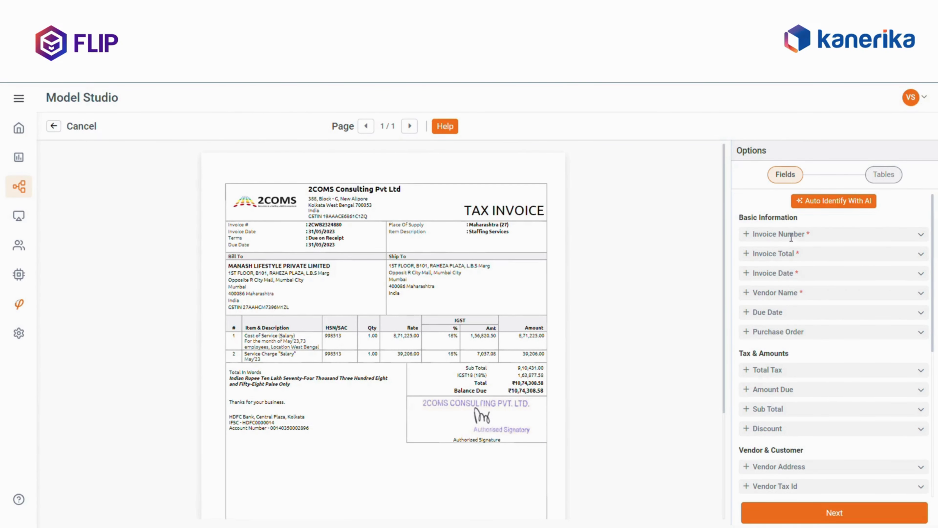
{"action": "mouse_move", "coordinate": [787, 272]}
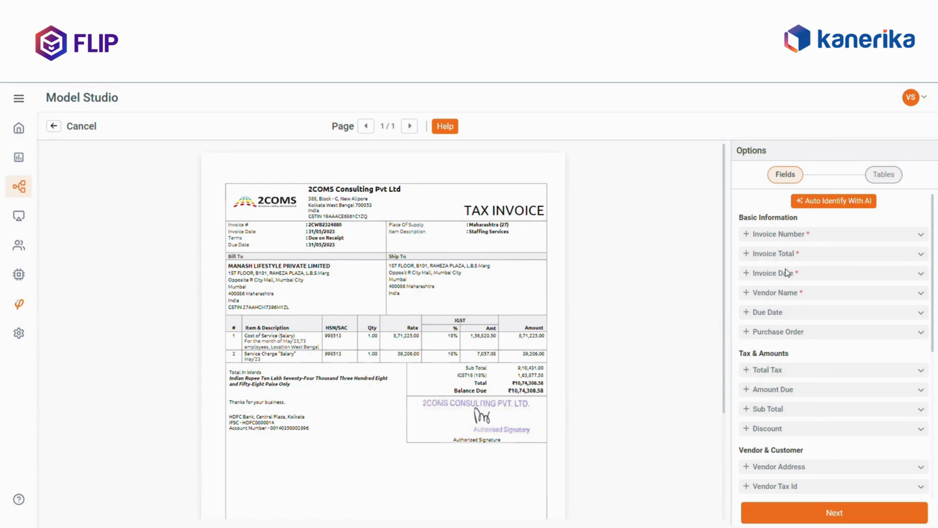
{"action": "mouse_move", "coordinate": [887, 233]}
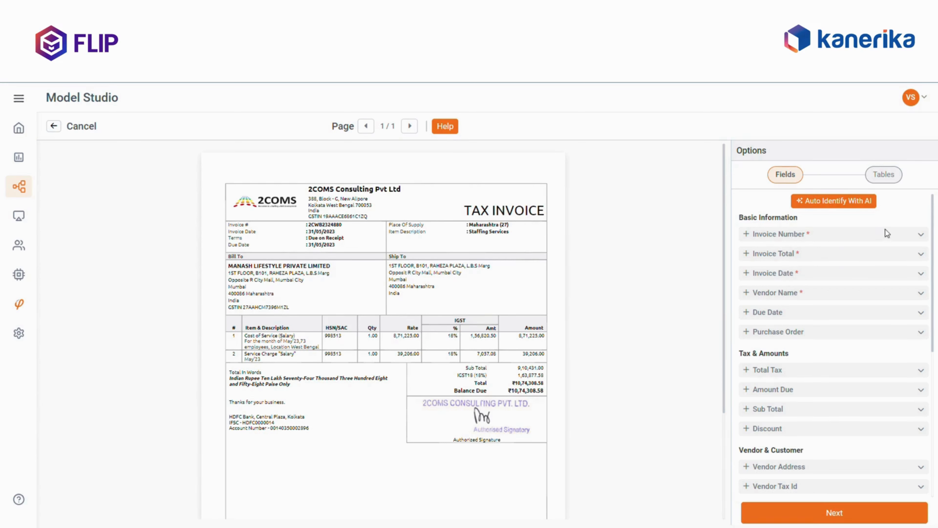
{"action": "mouse_move", "coordinate": [419, 168]}
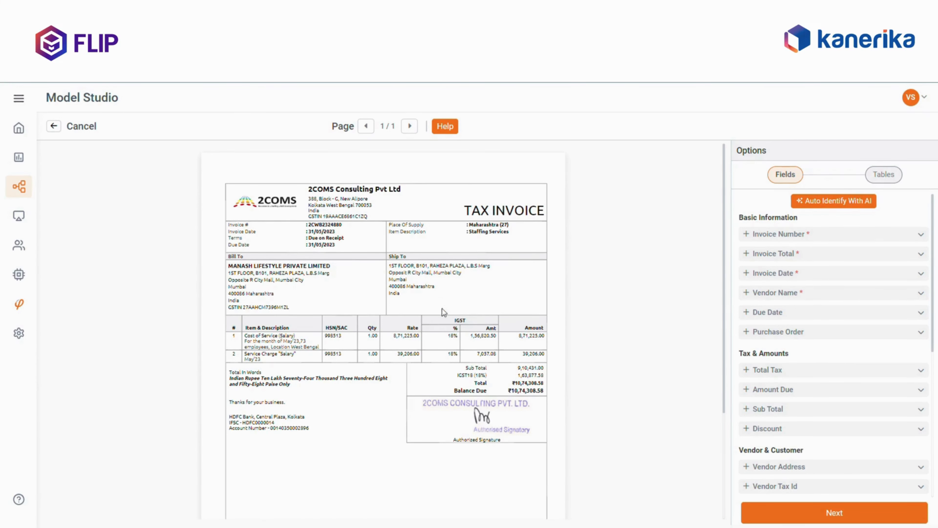
- Start Auto Identify With AI on the 2COMS tax invoice in Model Studio
{"action": "left_click", "coordinate": [833, 200]}
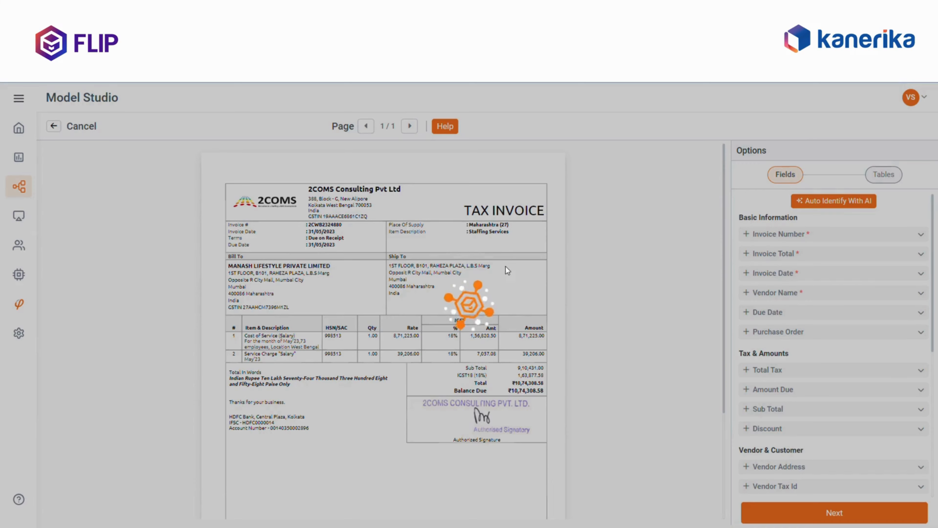
- Inspect the captured Invoice Number value in the Fields panel, then collapse its details
{"action": "left_click", "coordinate": [834, 200]}
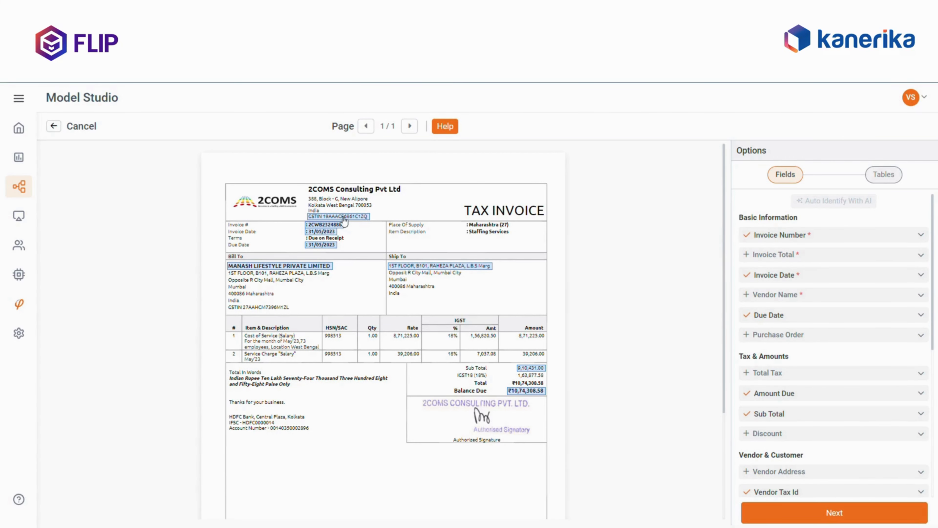
{"action": "mouse_move", "coordinate": [559, 217]}
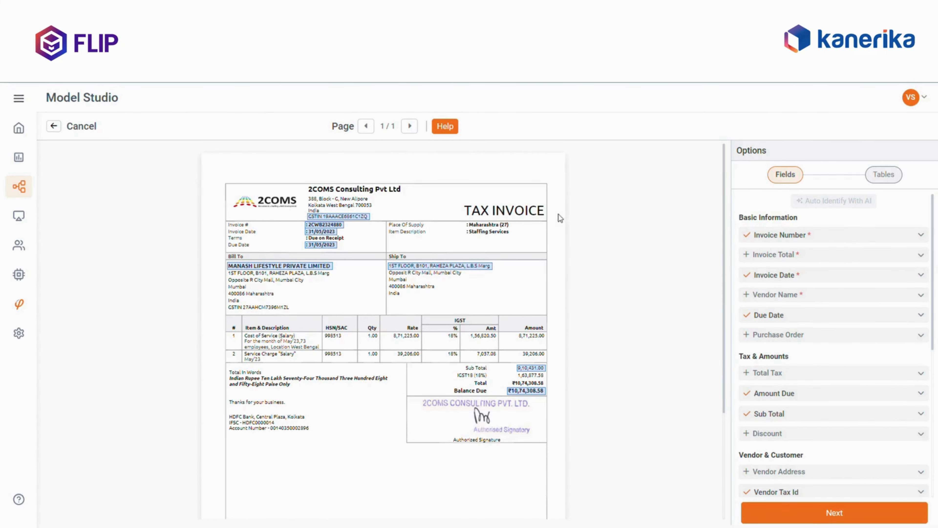
{"action": "left_click", "coordinate": [922, 235]}
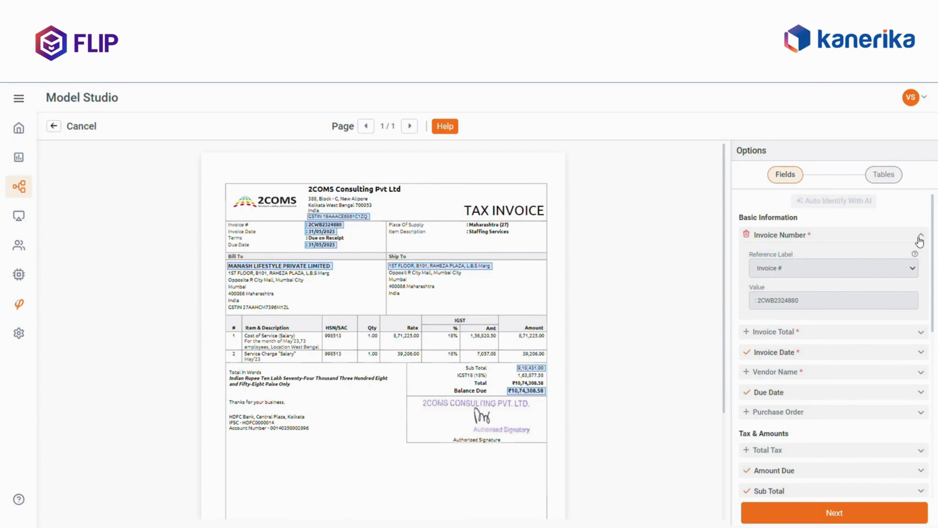
{"action": "left_click", "coordinate": [920, 235]}
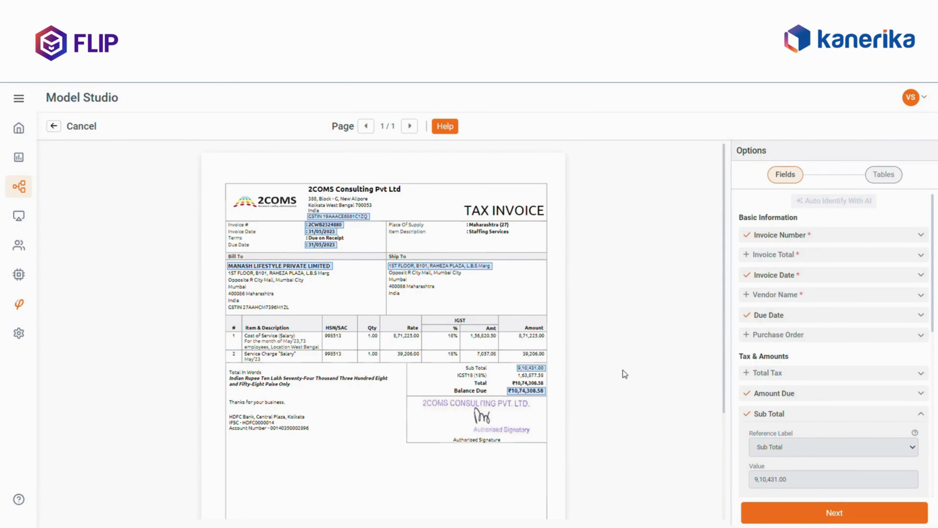
{"action": "mouse_move", "coordinate": [616, 248]}
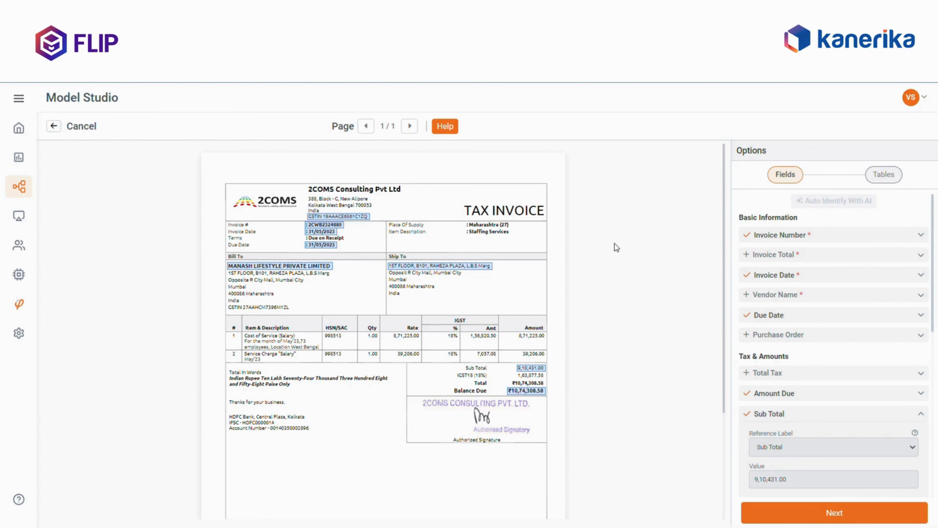
{"action": "mouse_move", "coordinate": [223, 171]}
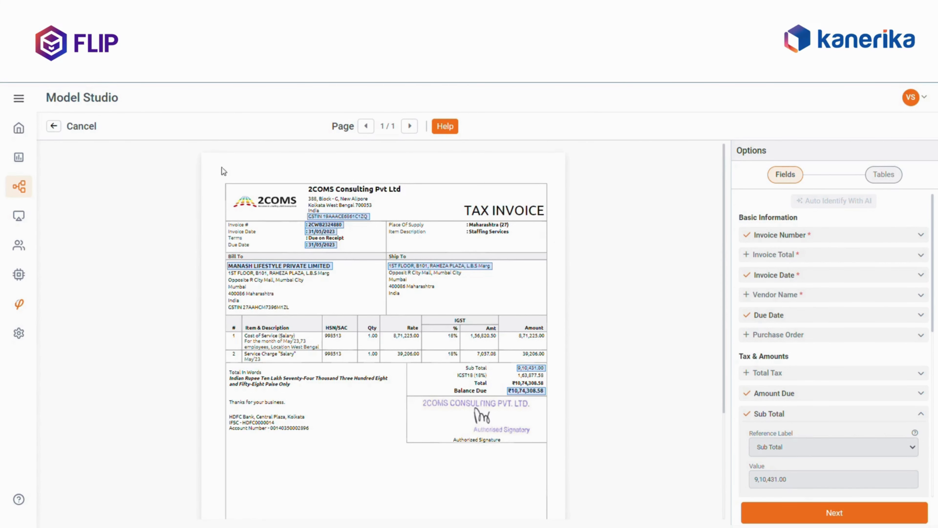